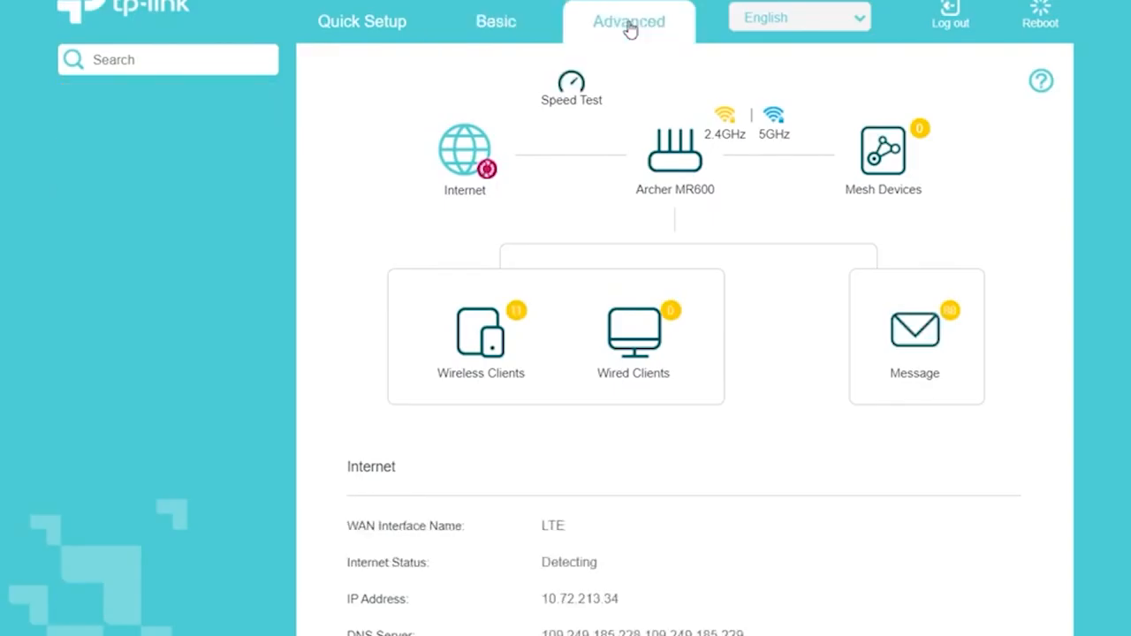
- Go to Advanced and expand NAT Forwarding on the Archer MR600 admin page
left_click(628, 21)
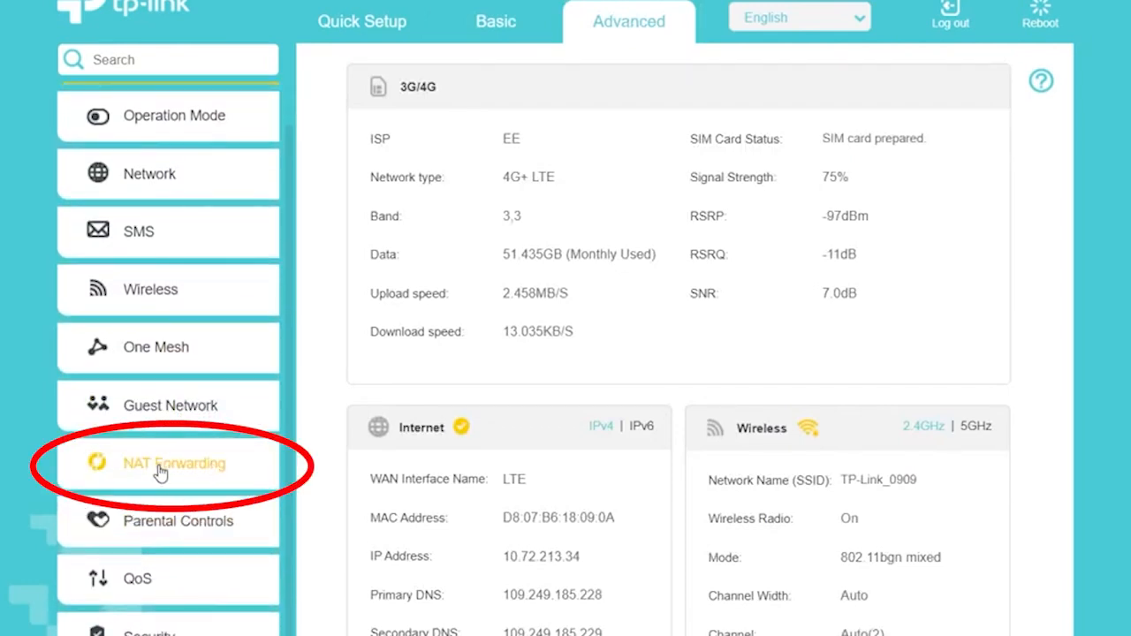
left_click(177, 463)
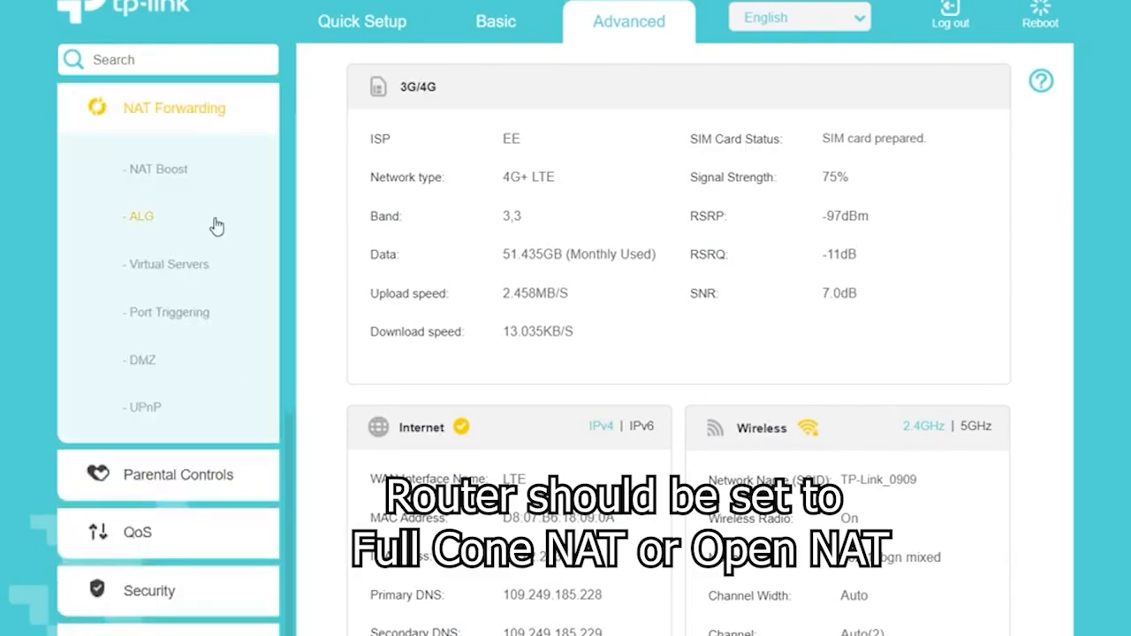
mouse_move(159, 360)
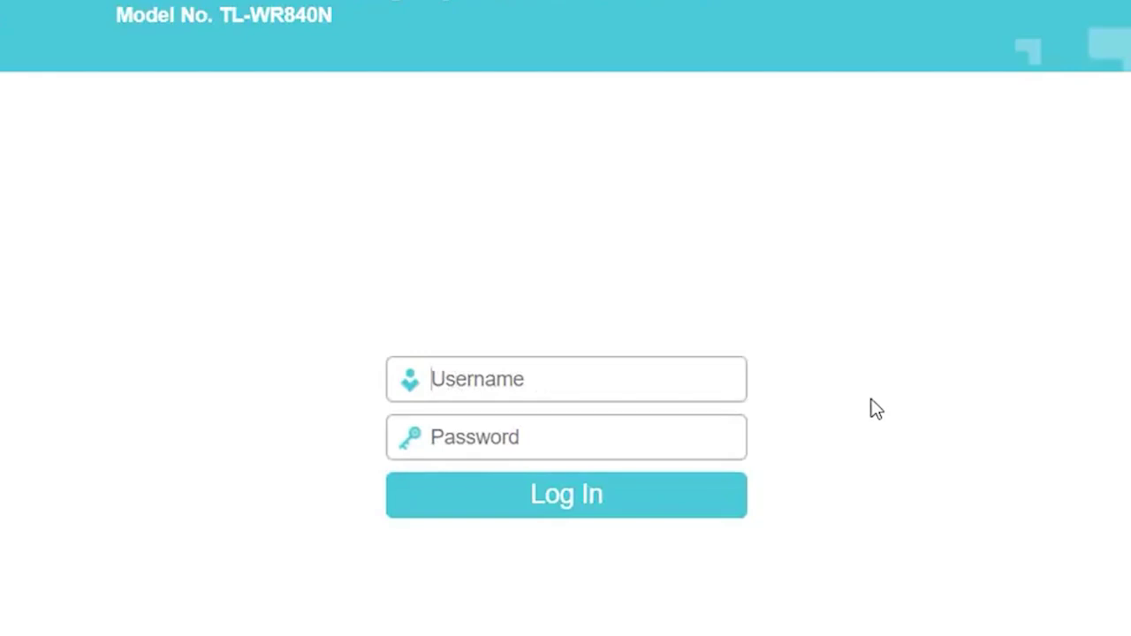
left_click(566, 495)
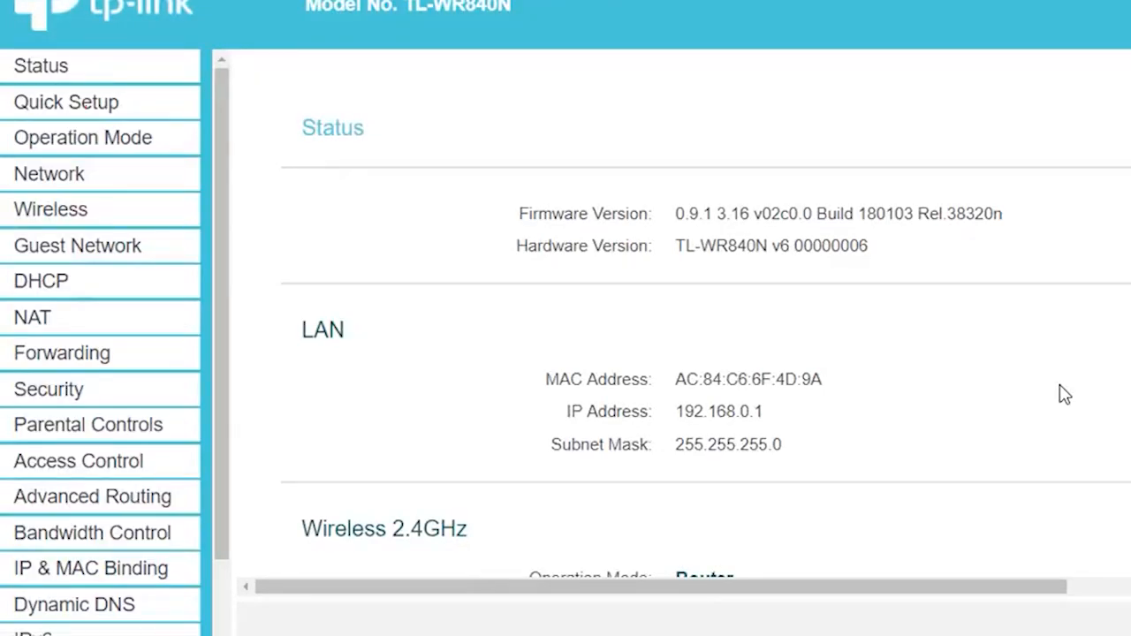
left_click(81, 138)
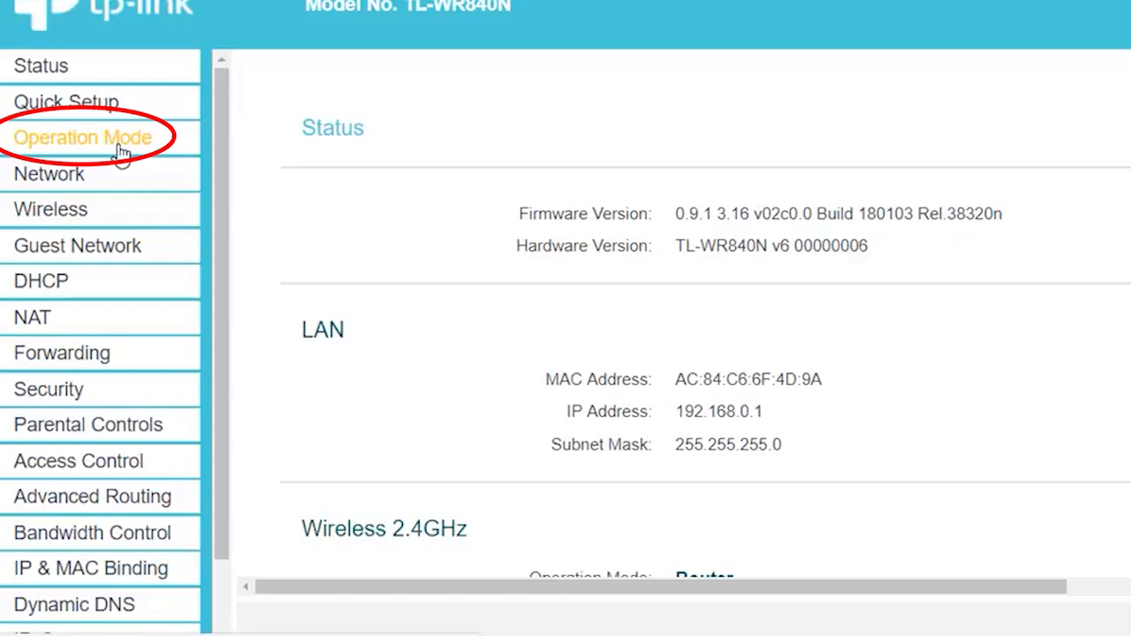
left_click(82, 138)
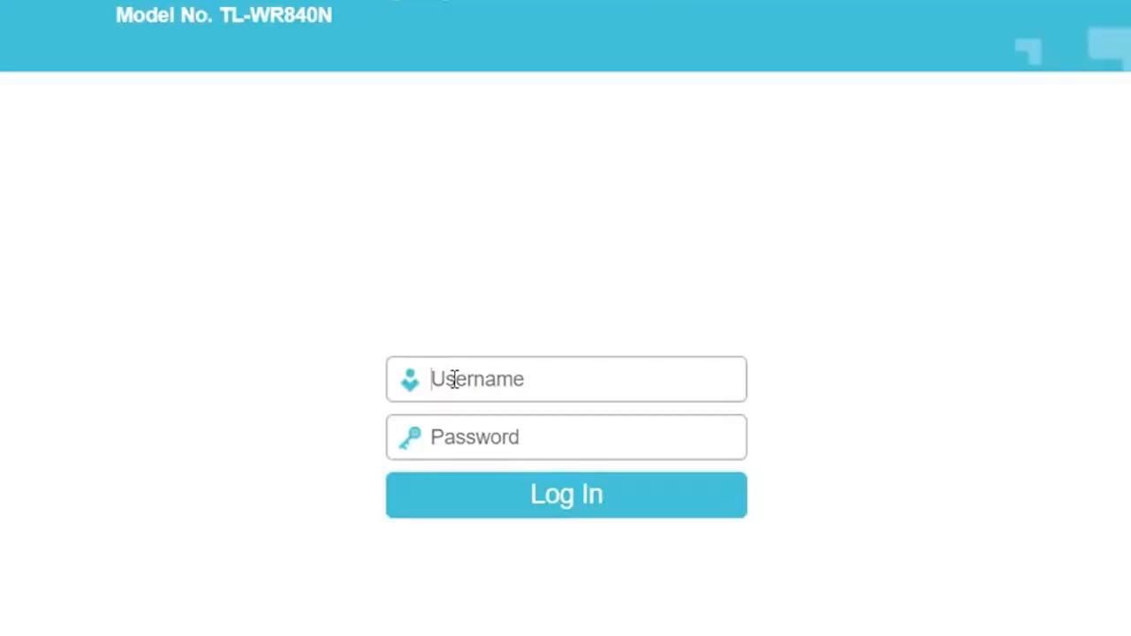
mouse_move(869, 406)
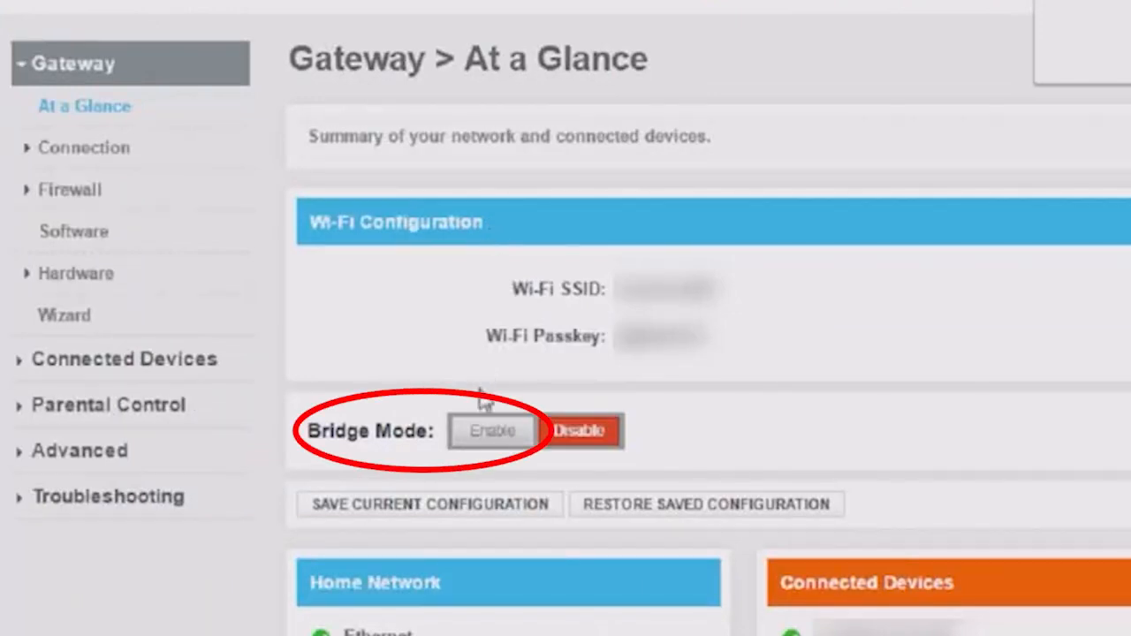
- Enable Bridge Mode on At a Glance and accept the warning dialog
left_click(493, 431)
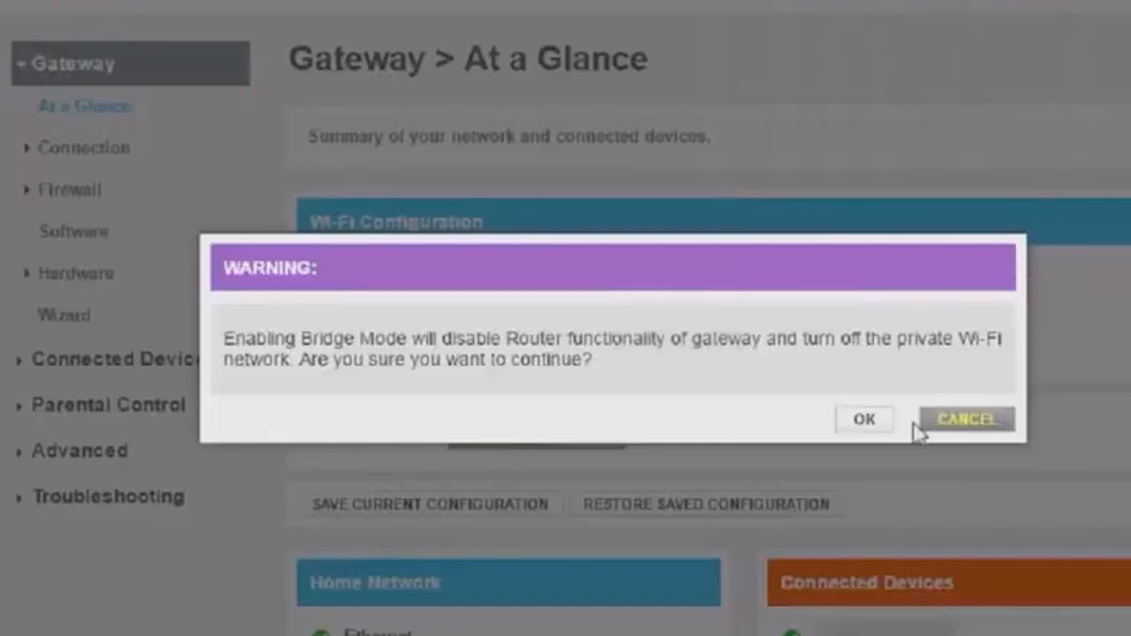
left_click(864, 419)
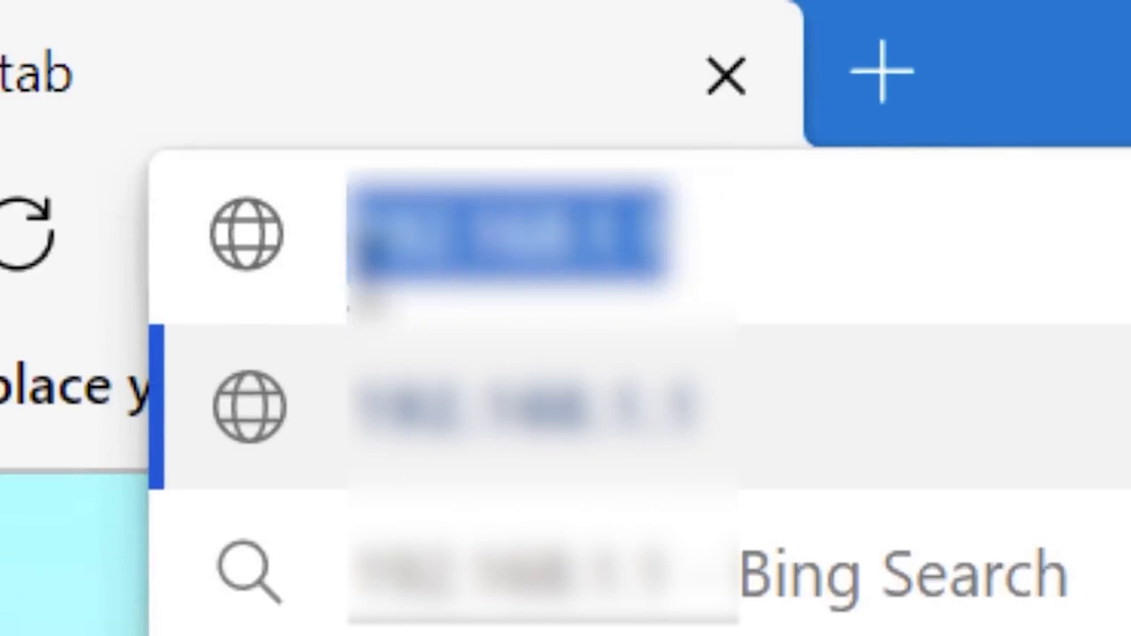
- Reach the TL-WR840N admin address and log in to its web interface
left_click(513, 234)
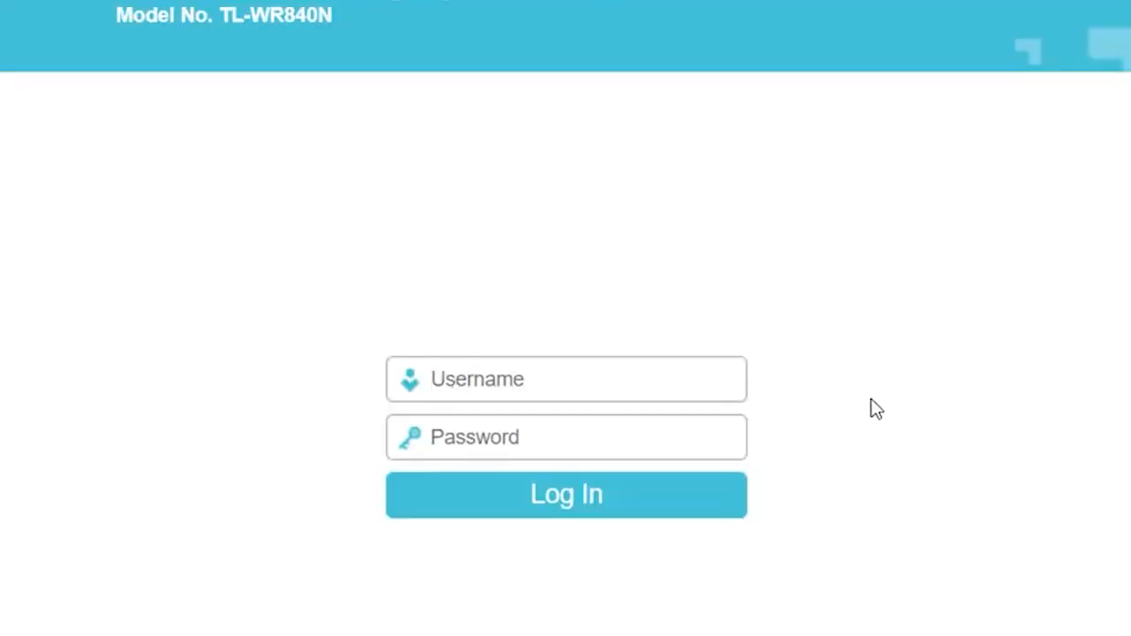
left_click(566, 378)
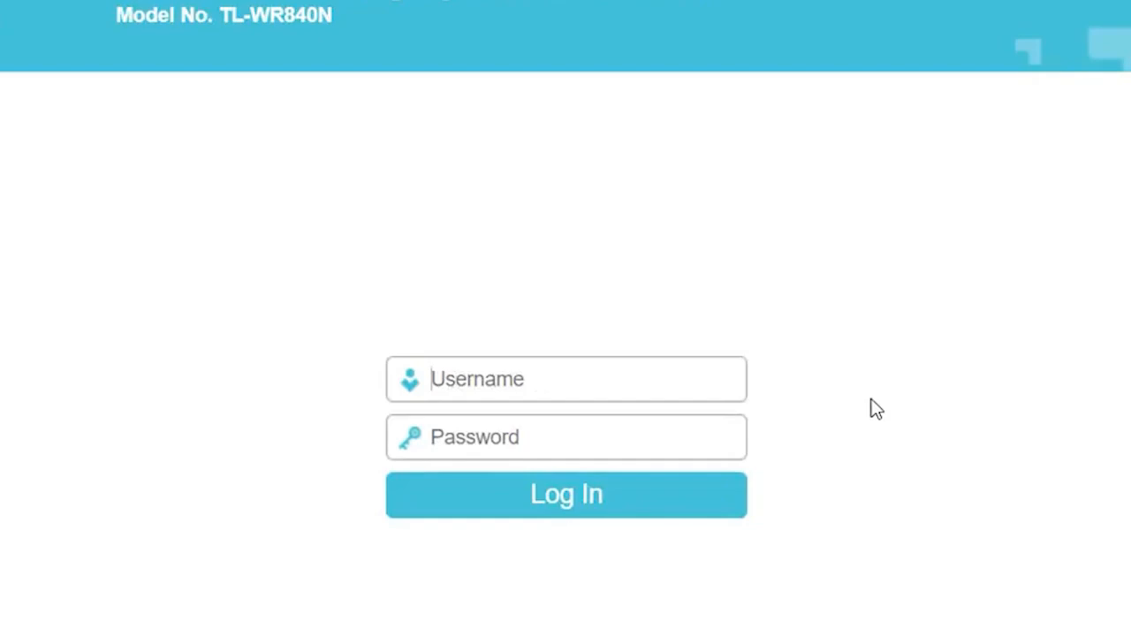
left_click(565, 495)
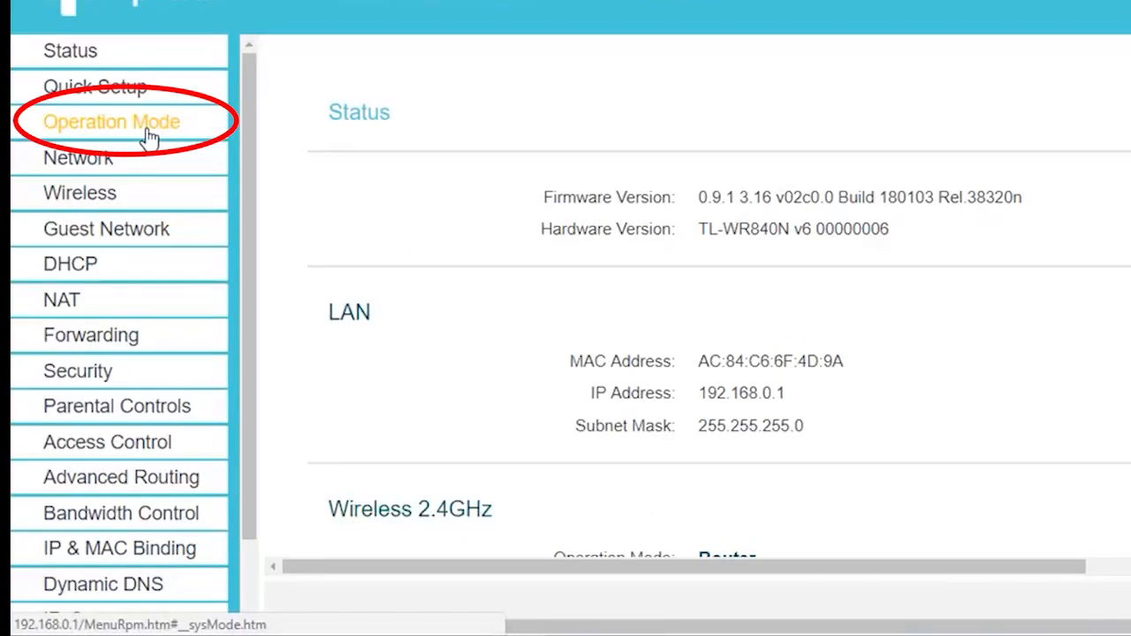
- Set the Operation Mode to Access Point and save the change
left_click(111, 120)
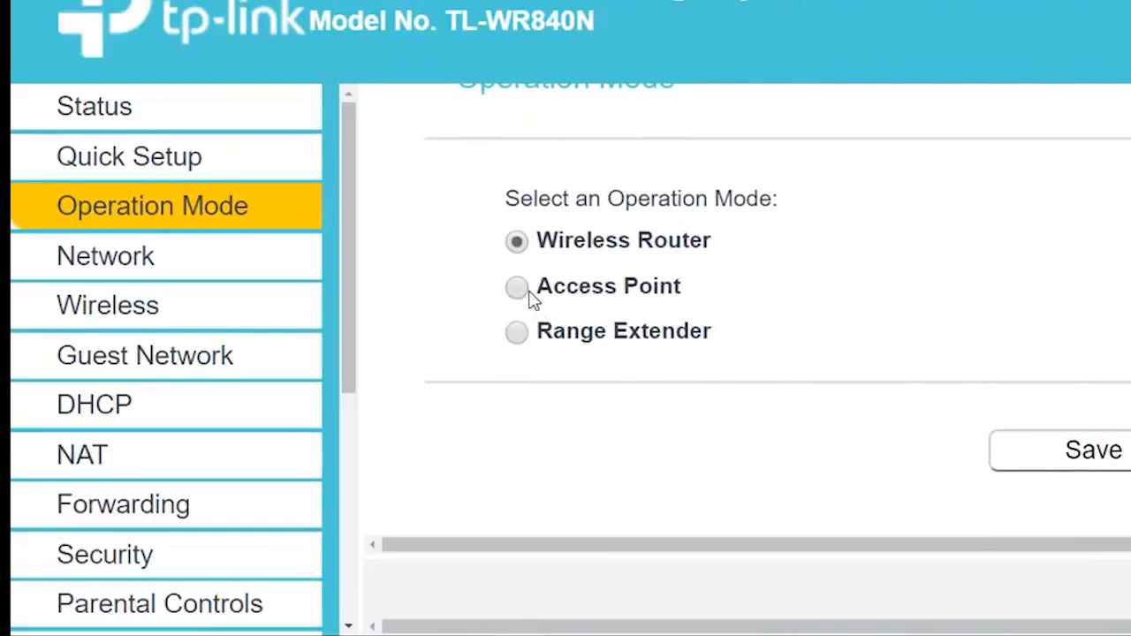
left_click(516, 286)
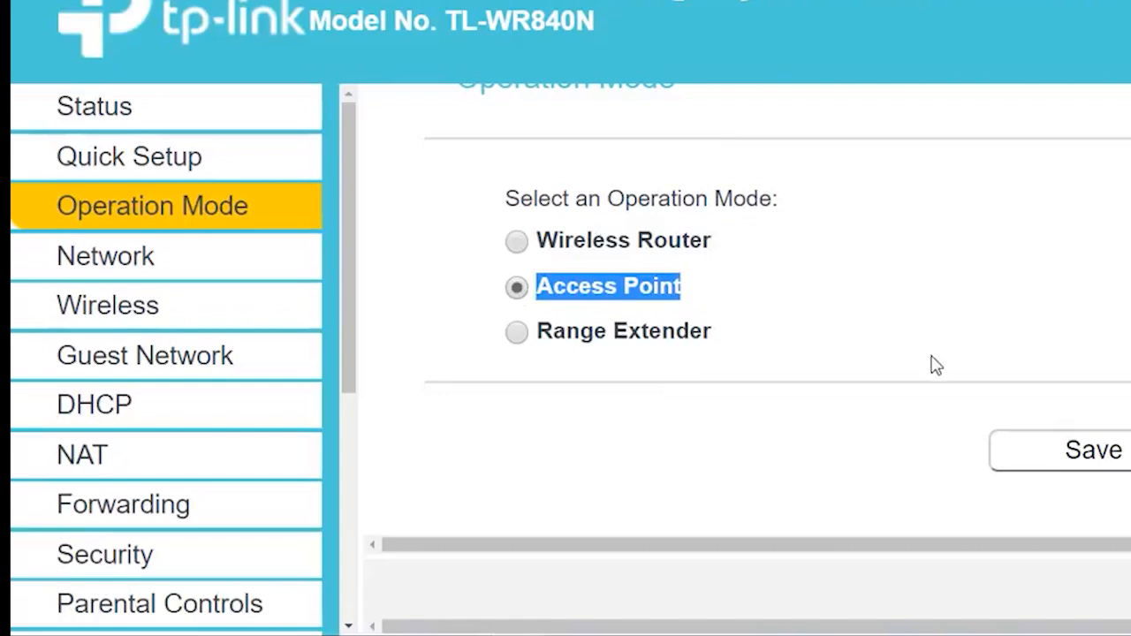
left_click(1092, 452)
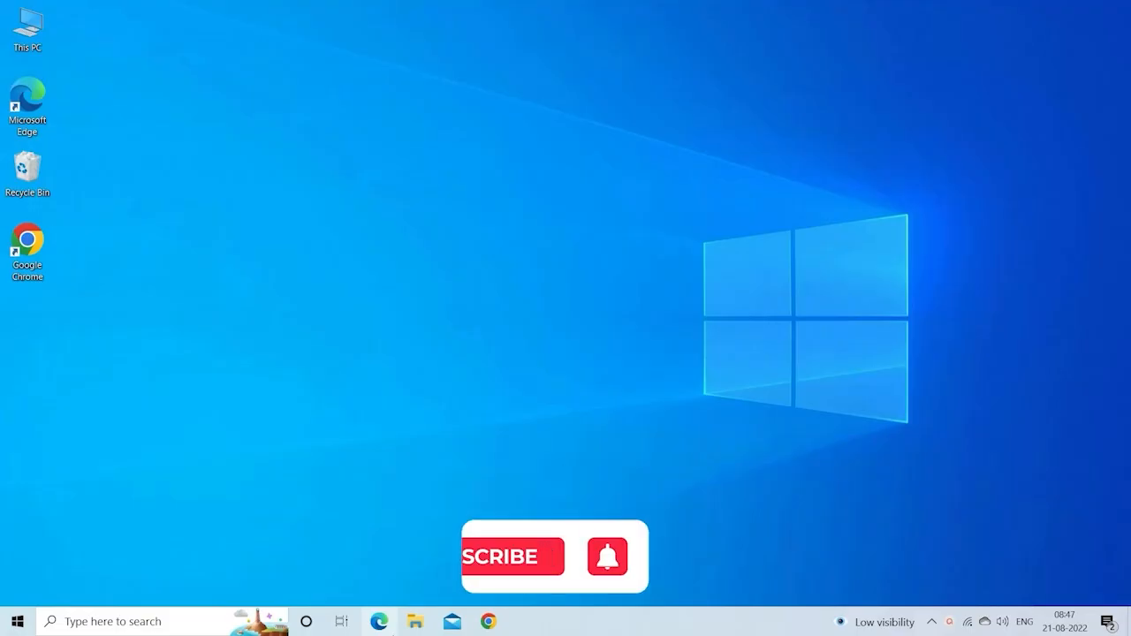
left_click(520, 559)
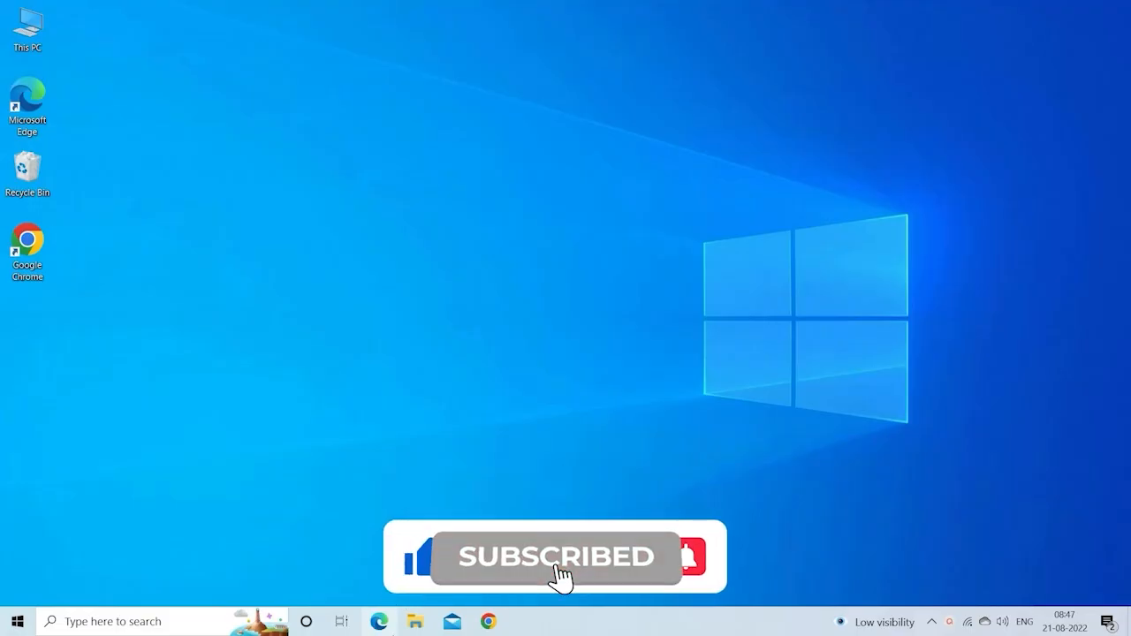